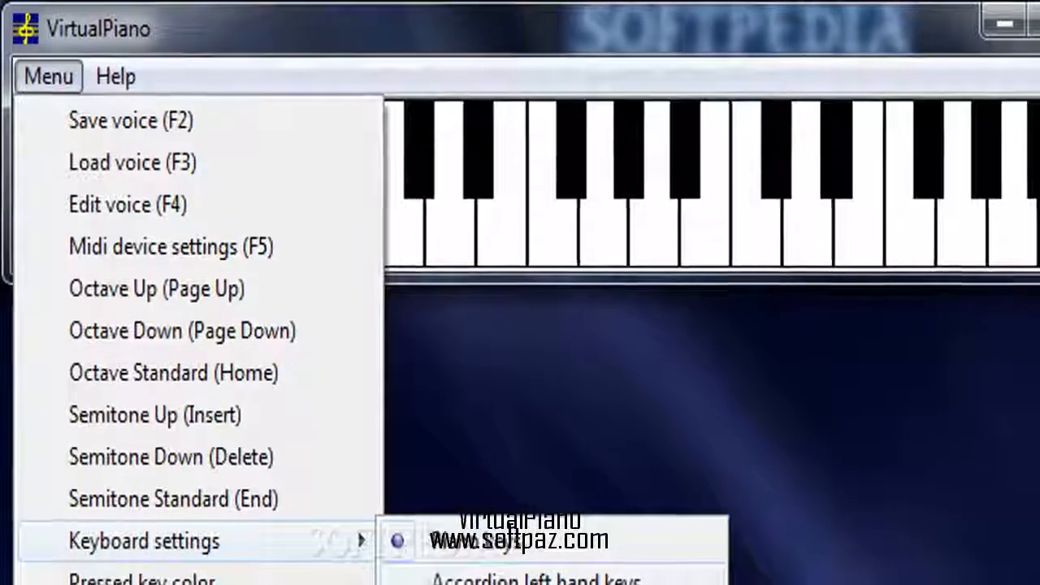
# From the Menu, choose Edit voice to show per-channel patch, transposition and volume settings.
pyautogui.click(127, 205)
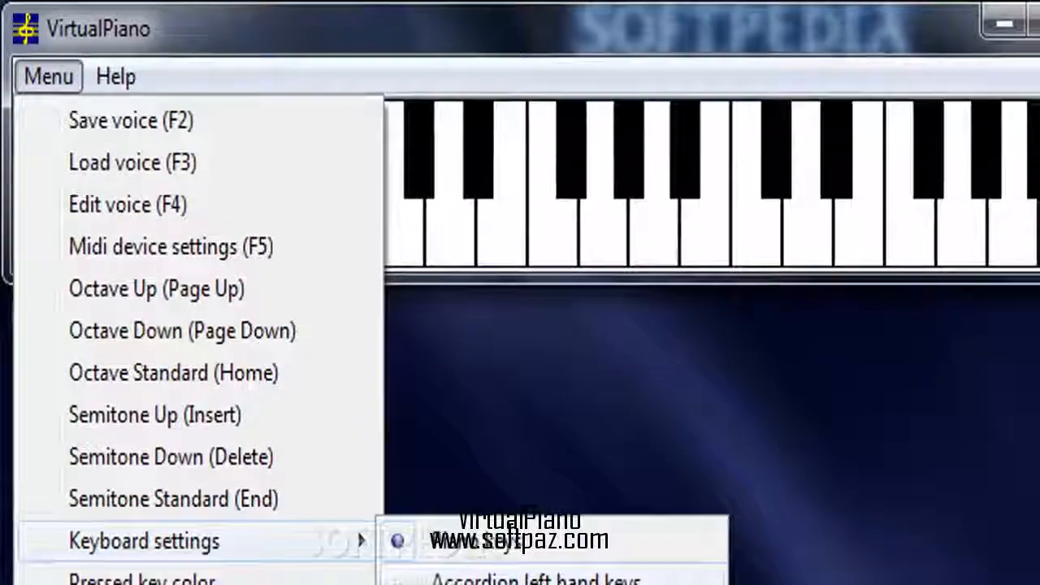
pyautogui.click(127, 205)
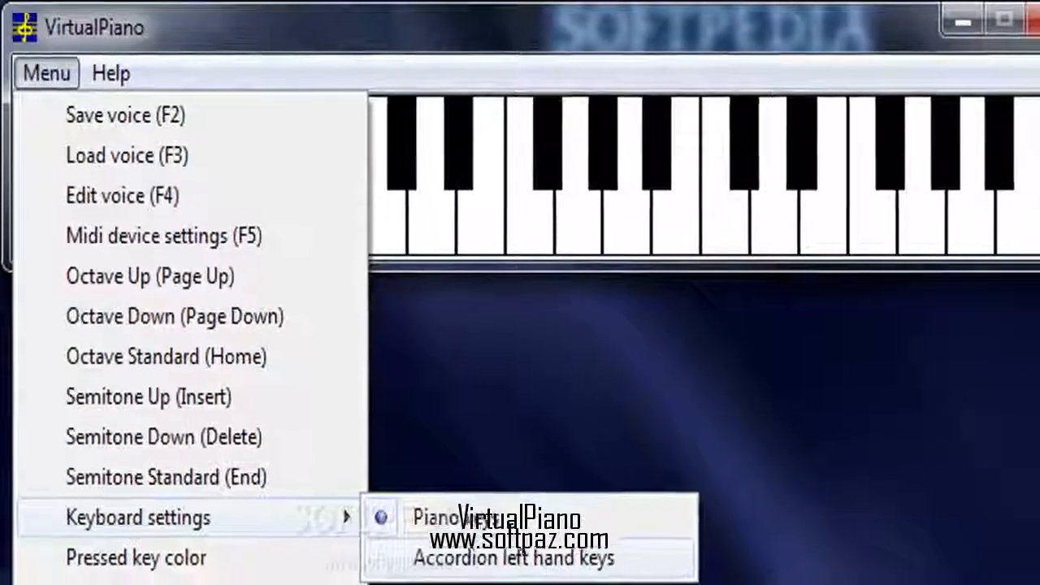
pyautogui.click(104, 195)
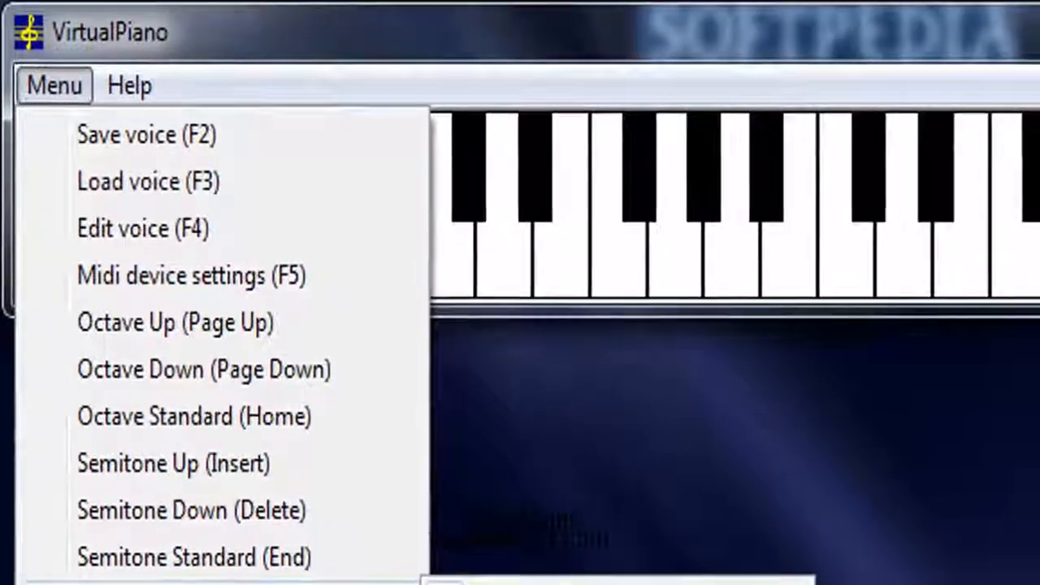
pyautogui.moveTo(150, 561)
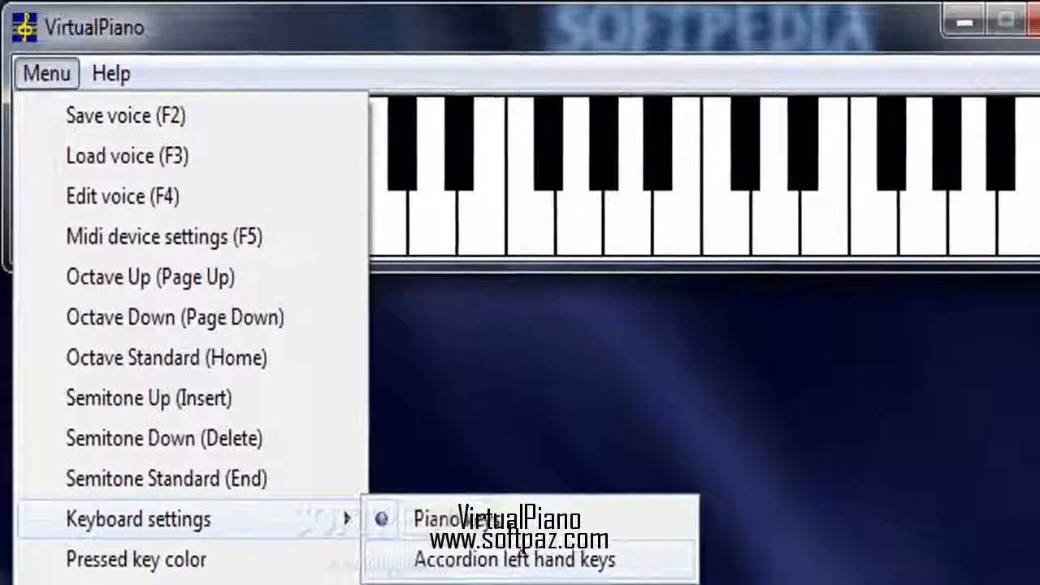
pyautogui.click(104, 195)
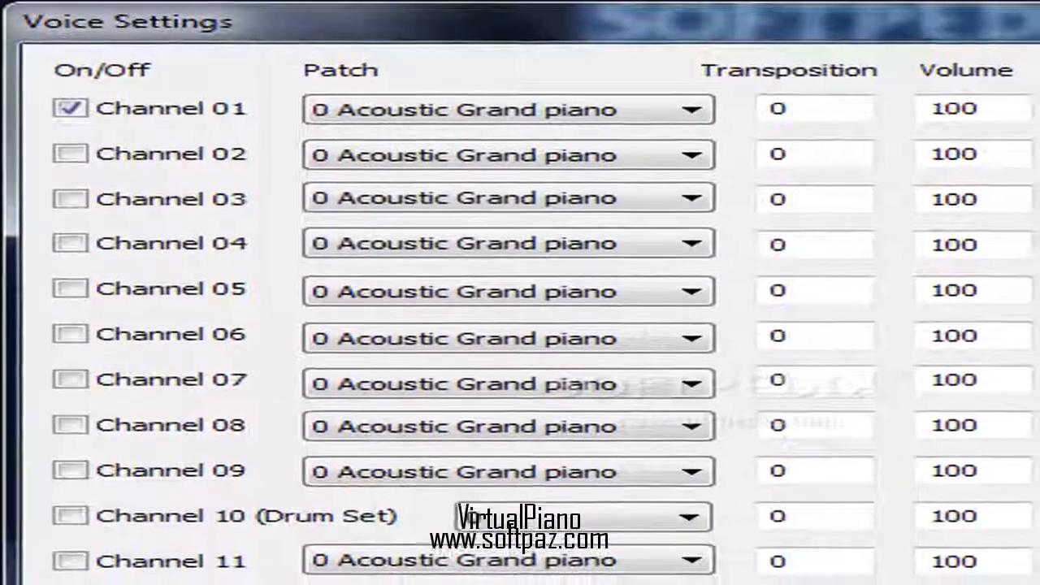